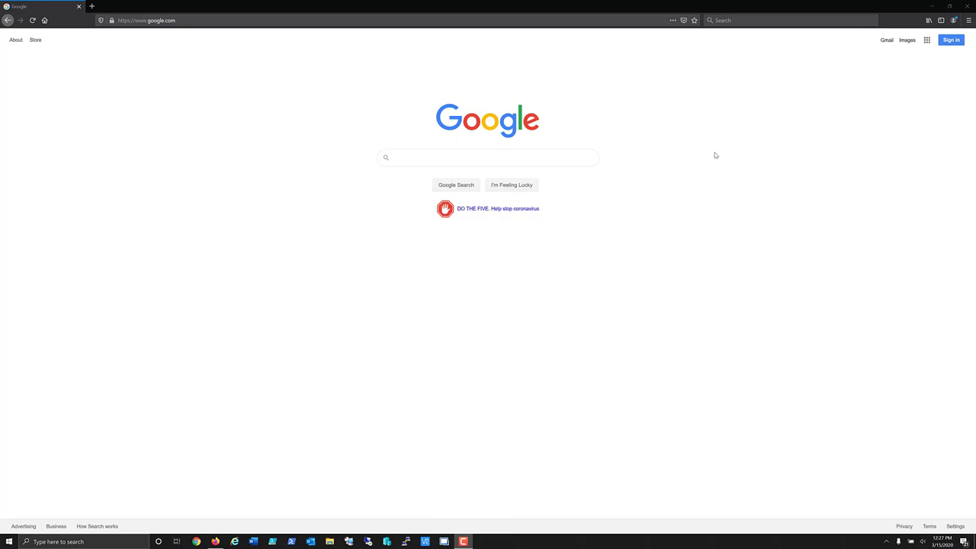
{"action": "mouse_move", "coordinate": [712, 152]}
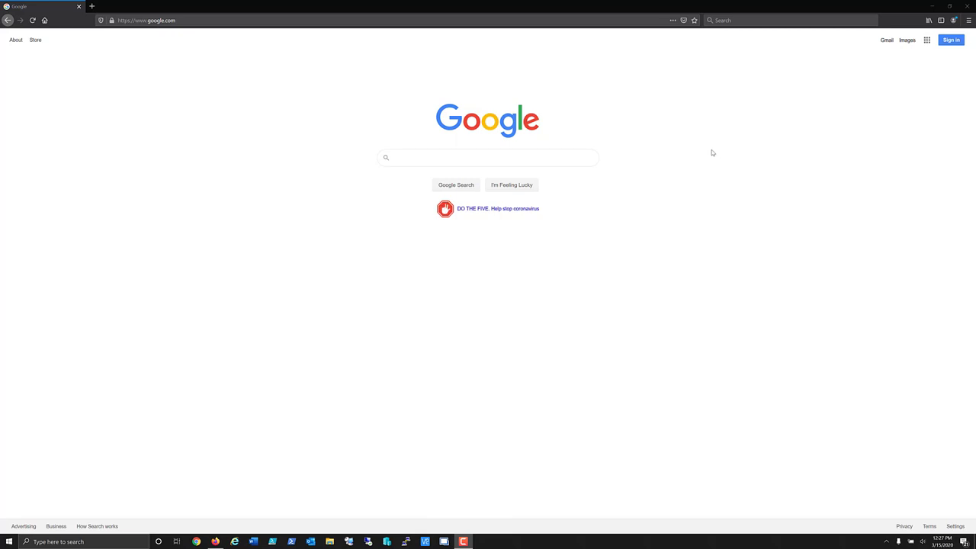
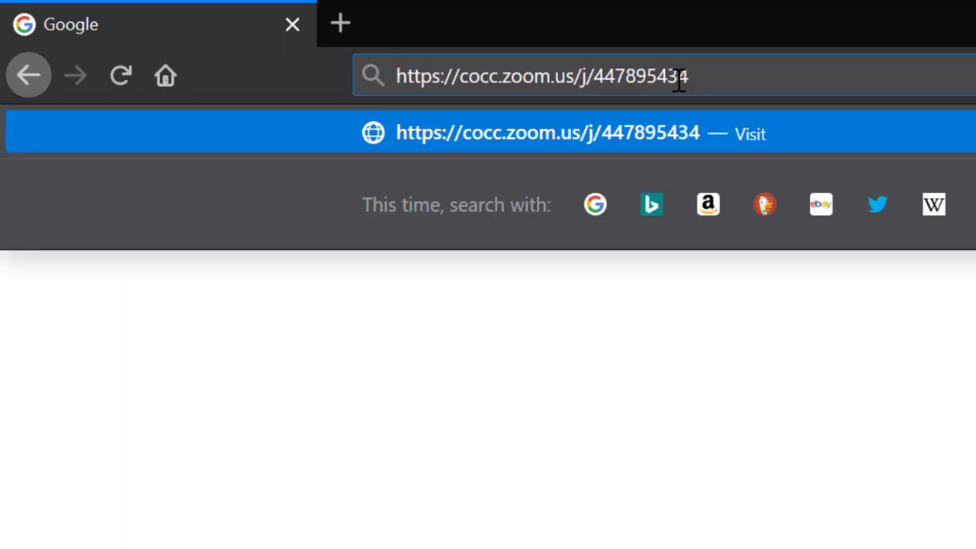
{"action": "mouse_move", "coordinate": [654, 355]}
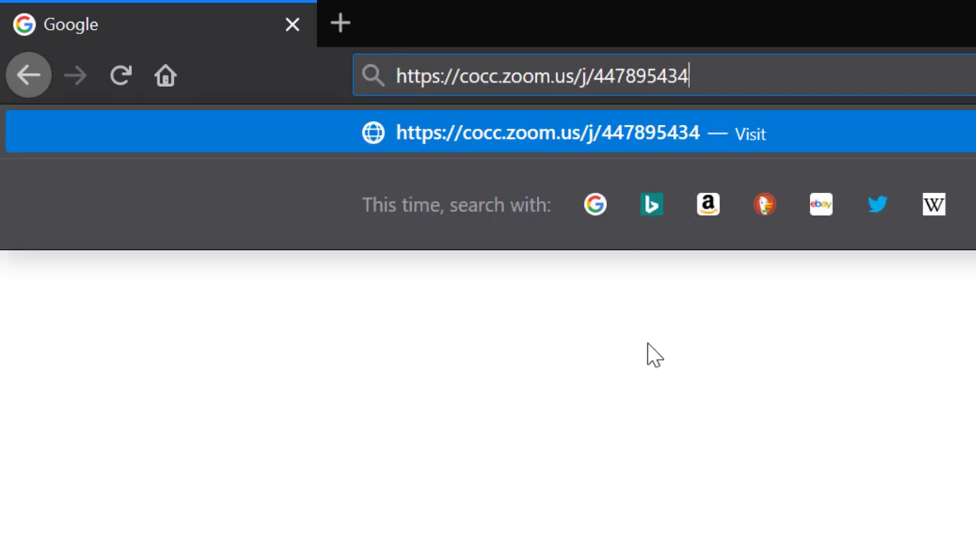
{"action": "mouse_move", "coordinate": [666, 361]}
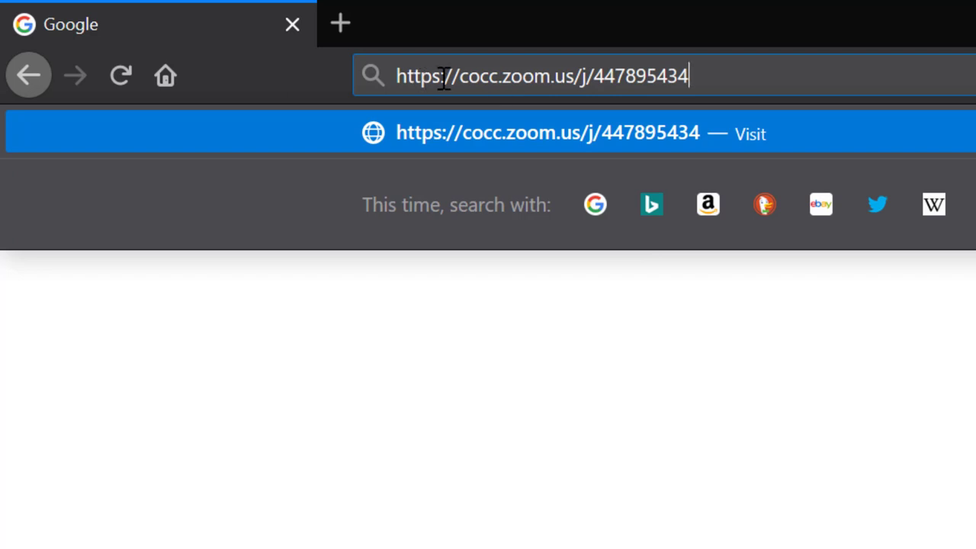
{"action": "mouse_move", "coordinate": [456, 76]}
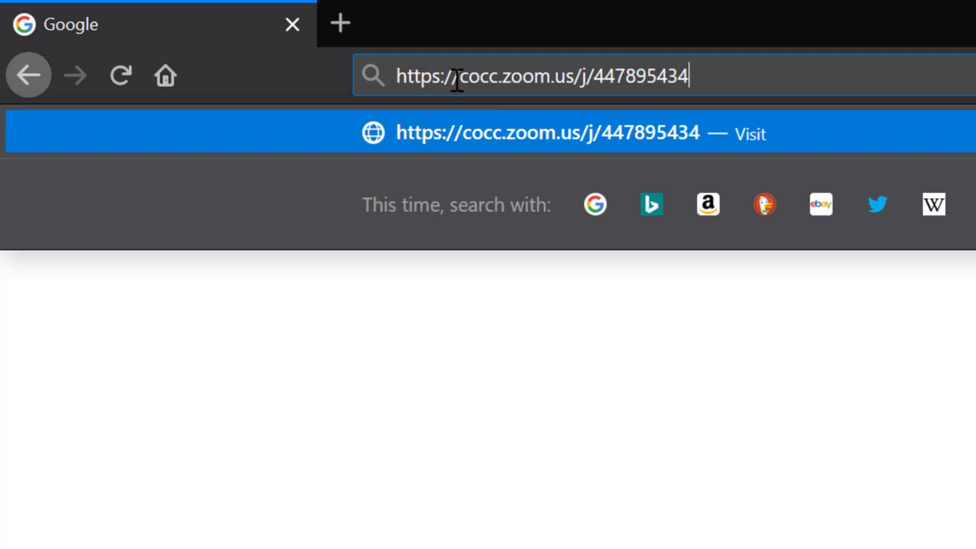
{"action": "mouse_move", "coordinate": [499, 75]}
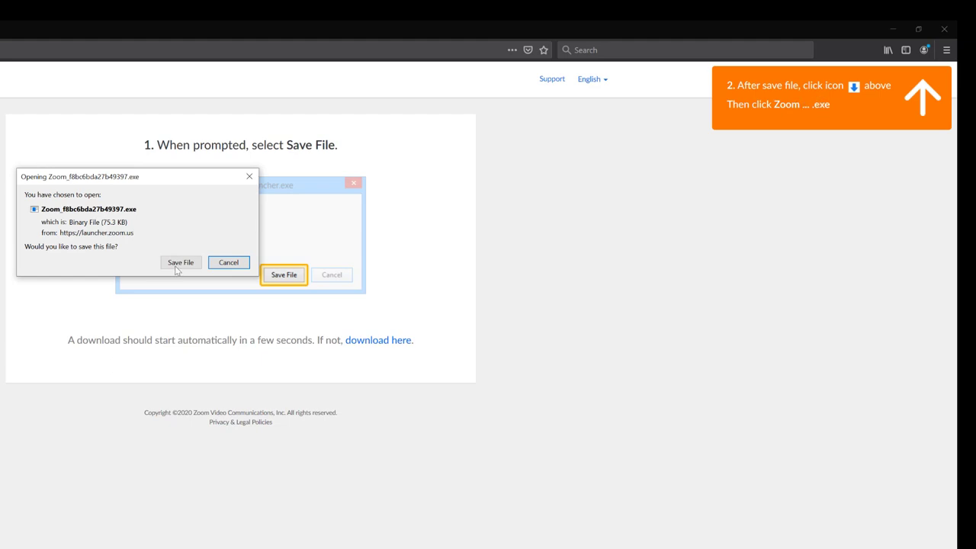
- Save the Zoom launcher .exe offered by the meeting page
{"action": "left_click", "coordinate": [181, 262]}
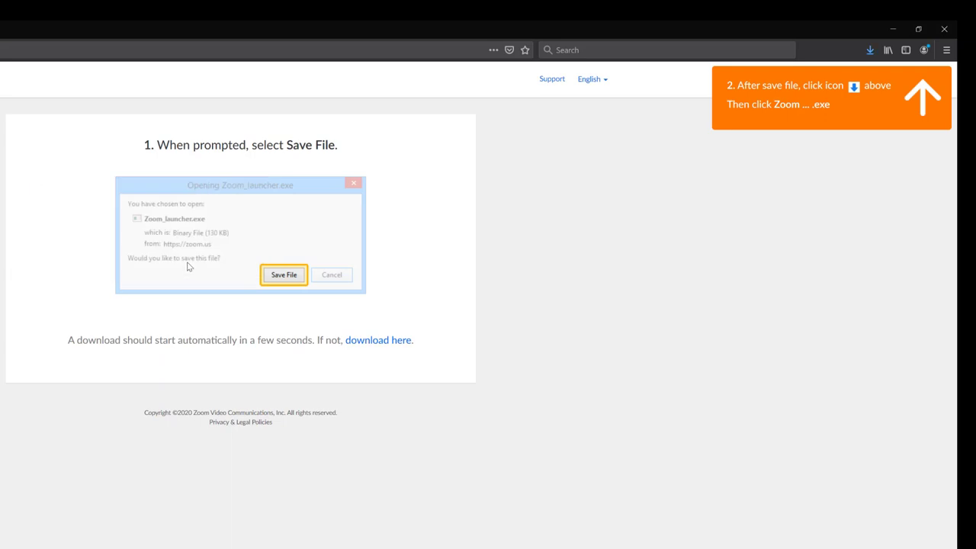
{"action": "mouse_move", "coordinate": [863, 54]}
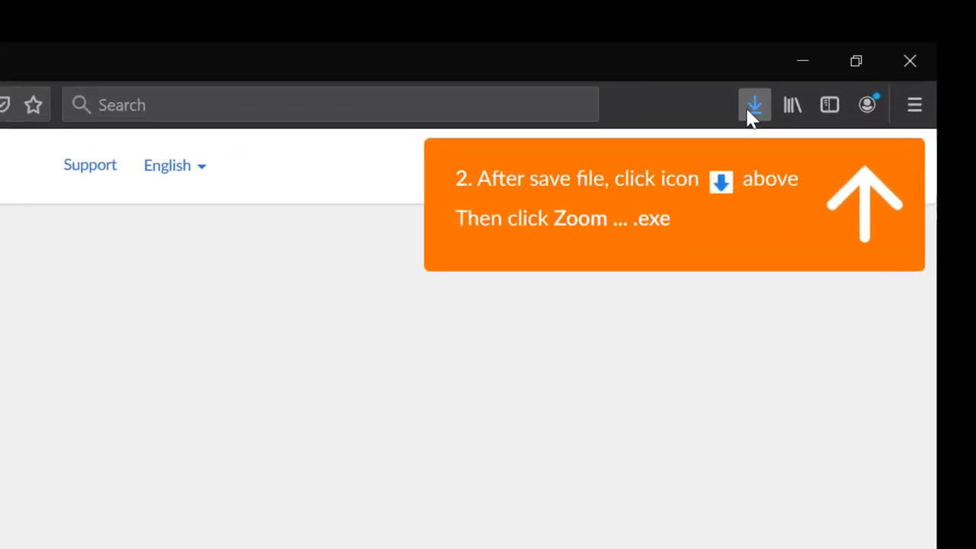
- Run the downloaded Zoom launcher from Firefox's downloads list
{"action": "left_click", "coordinate": [754, 105]}
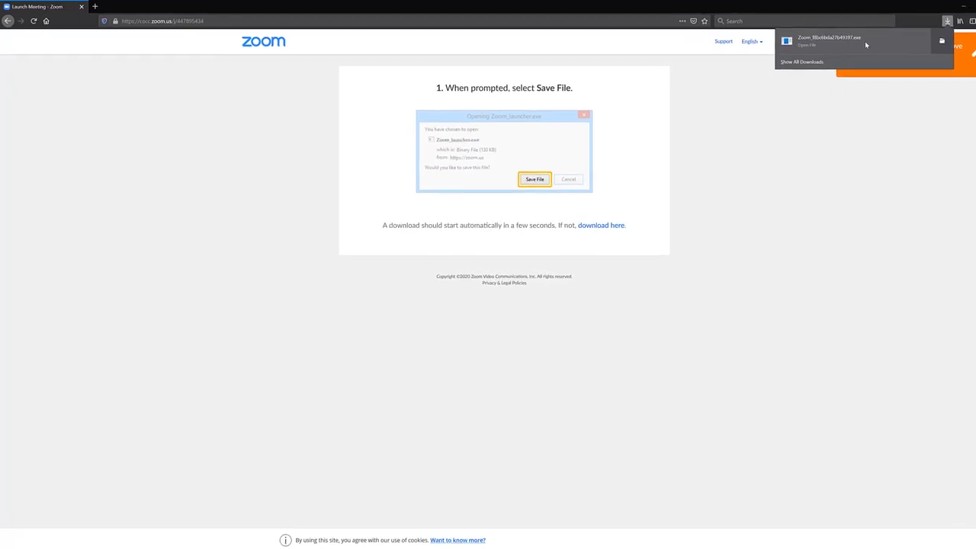
{"action": "left_click", "coordinate": [534, 180]}
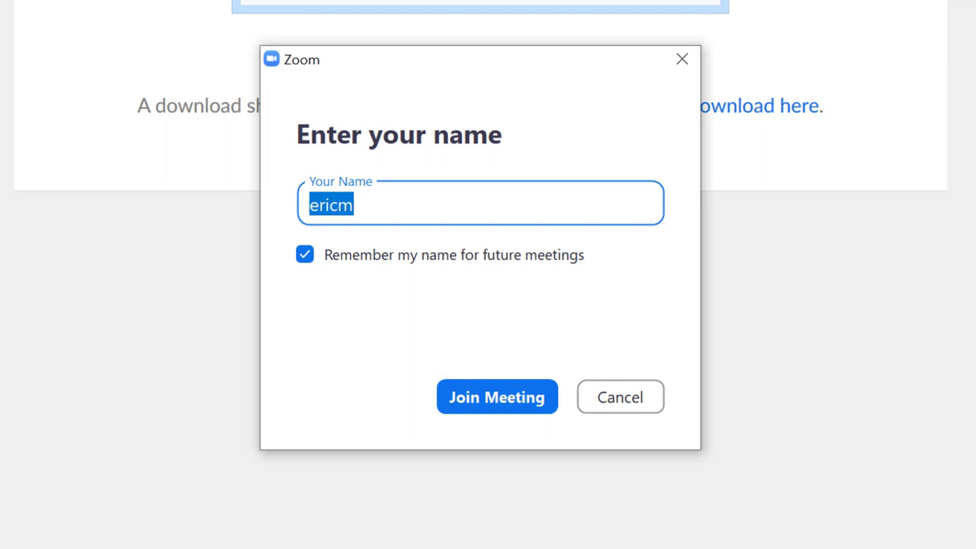
- Enter the display name 'Student' and join the meeting
{"action": "type", "text": "Stude"}
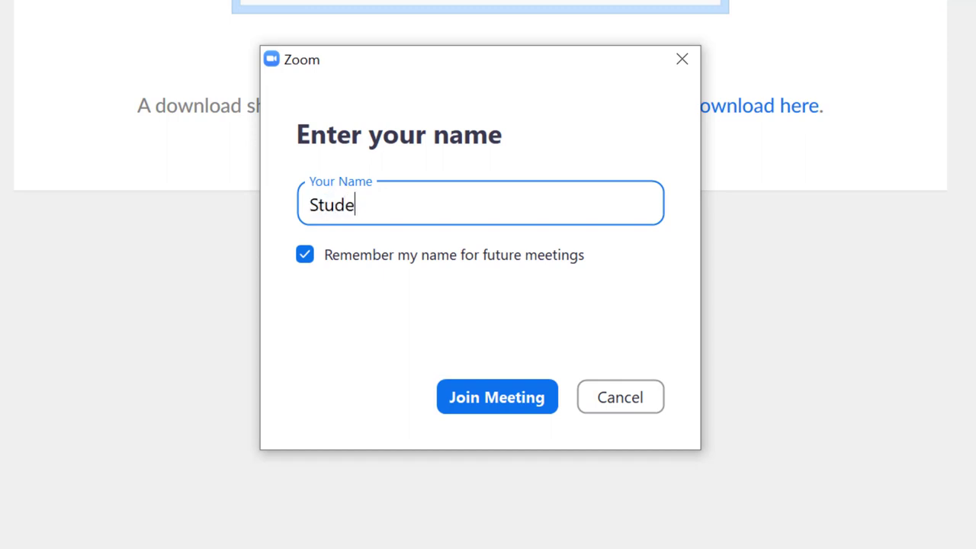
{"action": "type", "text": "nt"}
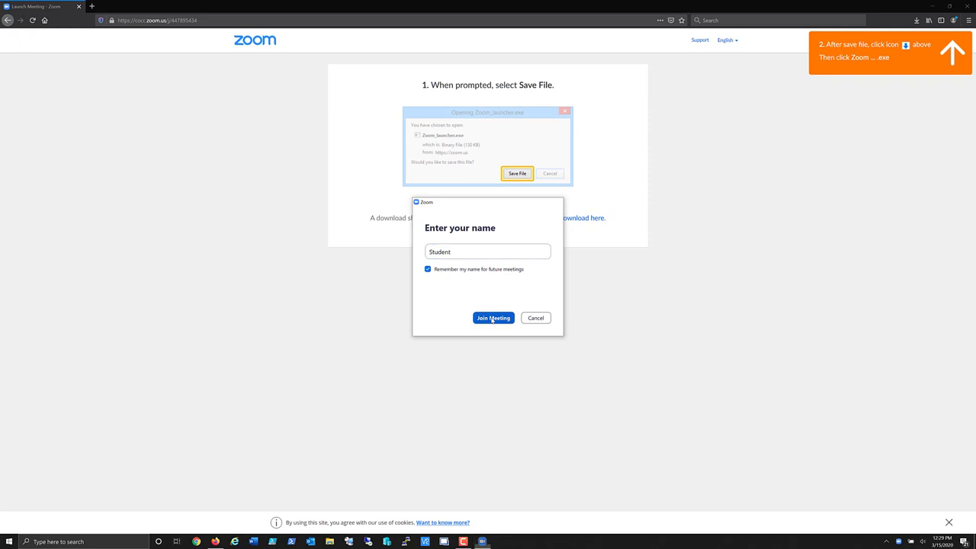
{"action": "left_click", "coordinate": [492, 318]}
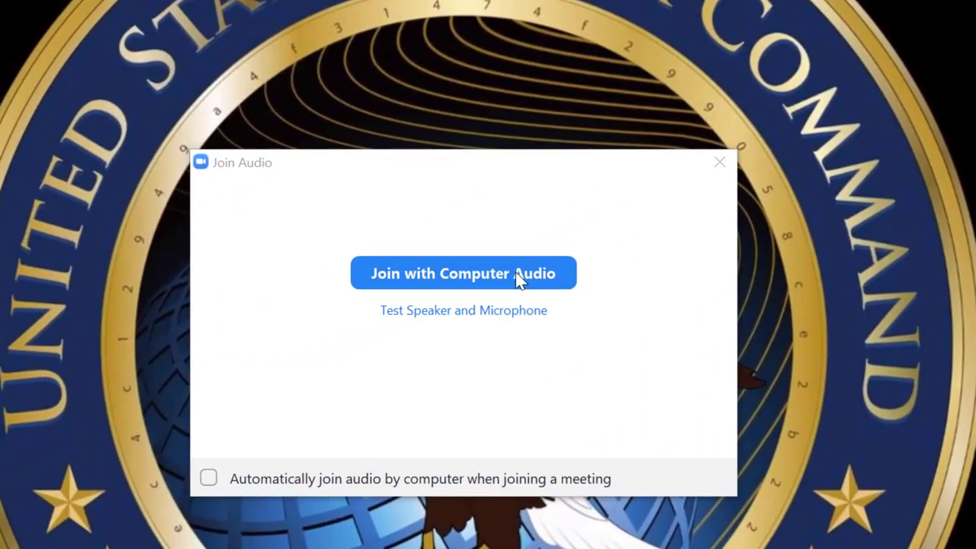
- Join the meeting audio with computer audio
{"action": "left_click", "coordinate": [463, 273]}
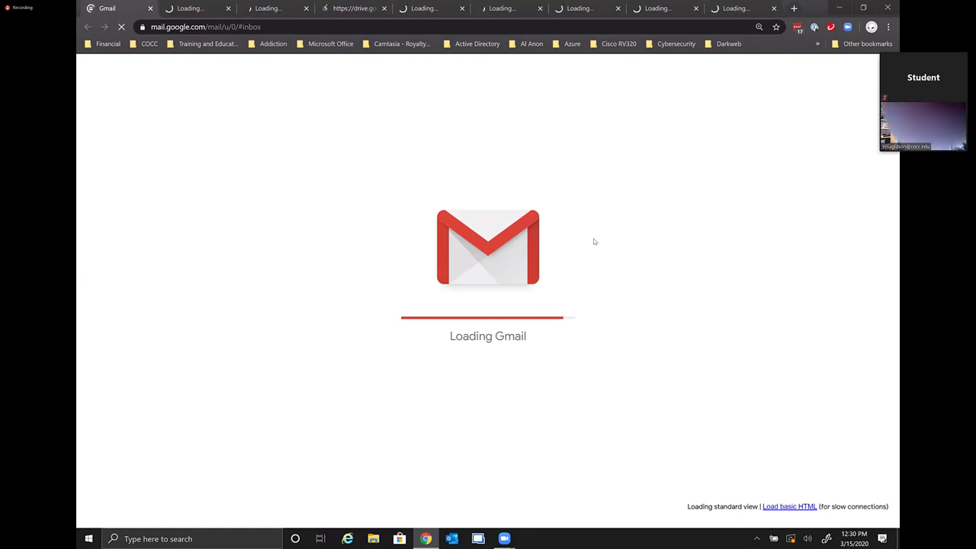
- Click the top of the meeting window while viewing the host's shared Google Calendar screen
{"action": "left_click", "coordinate": [122, 9]}
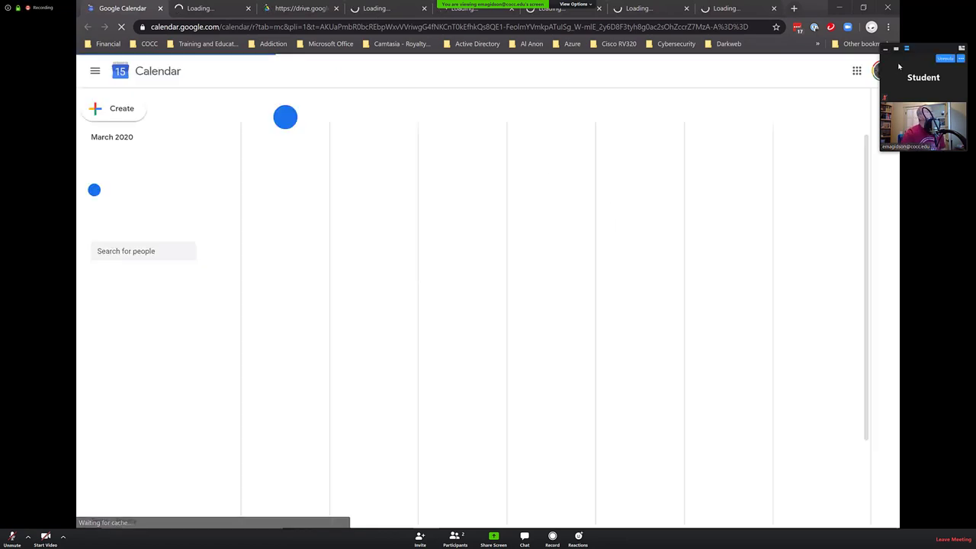